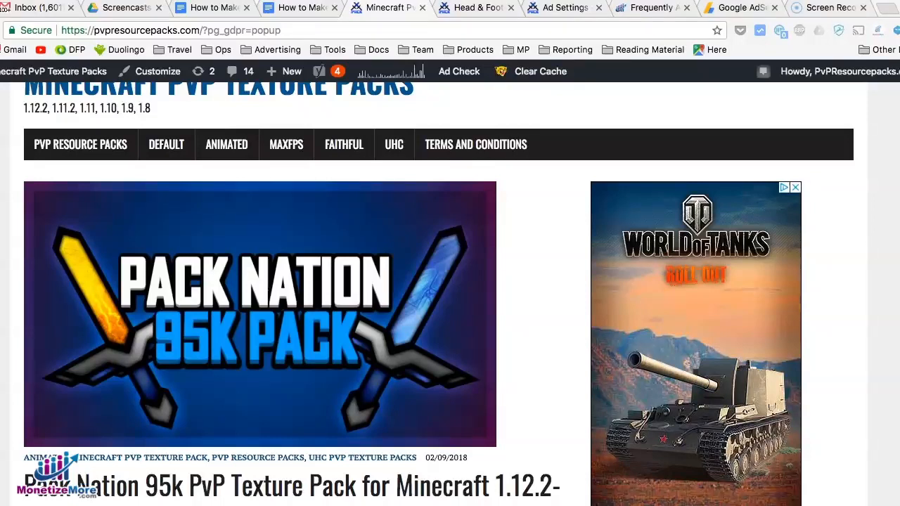
mouse_move(868, 388)
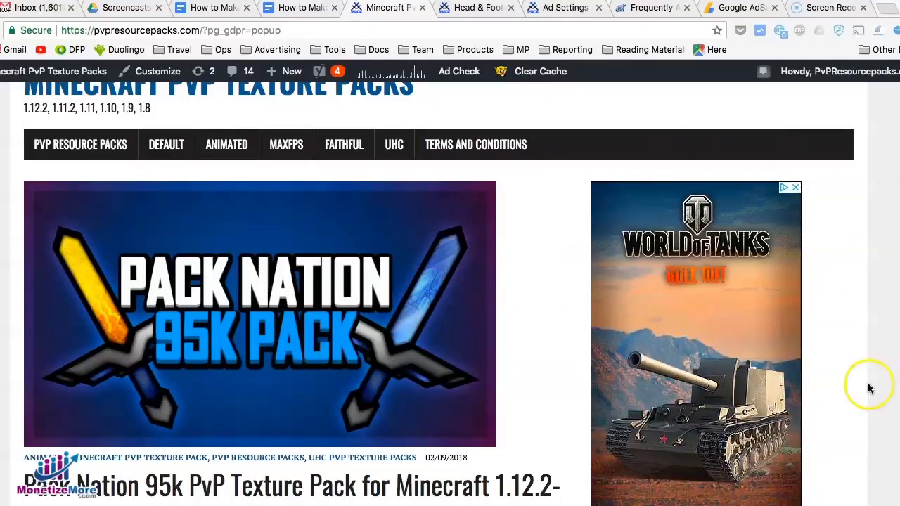
mouse_move(866, 281)
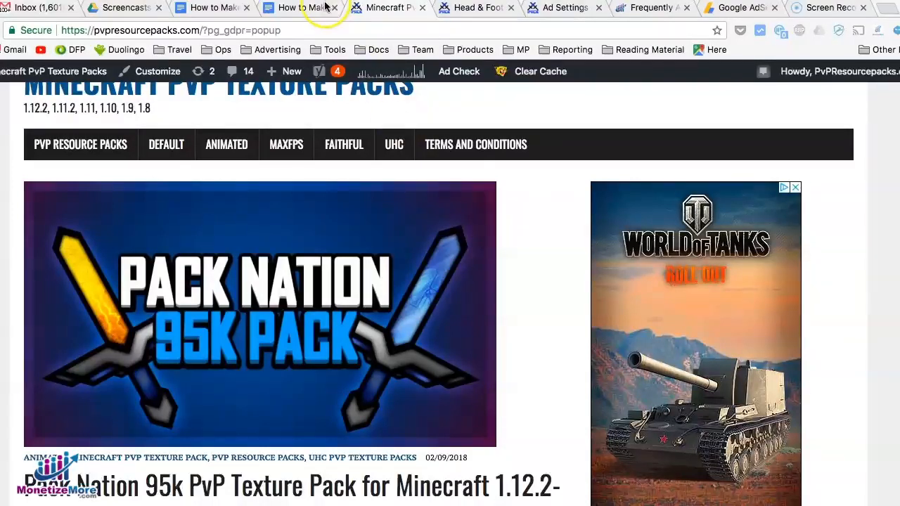
Duplicate the pgjs.loadJS line below the gtag config and point it to //pagead2.googlesyndication.com/pagead/js/adsbygoogle.js
left_click(302, 8)
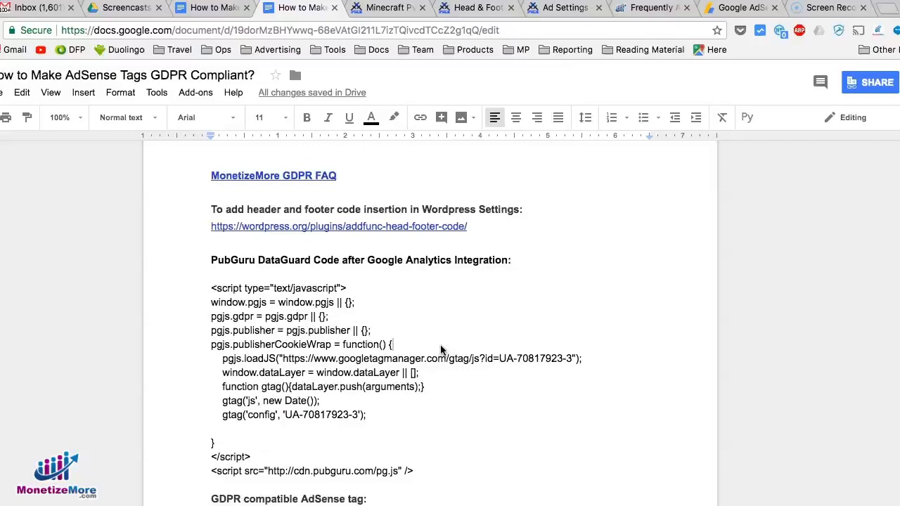
mouse_move(489, 404)
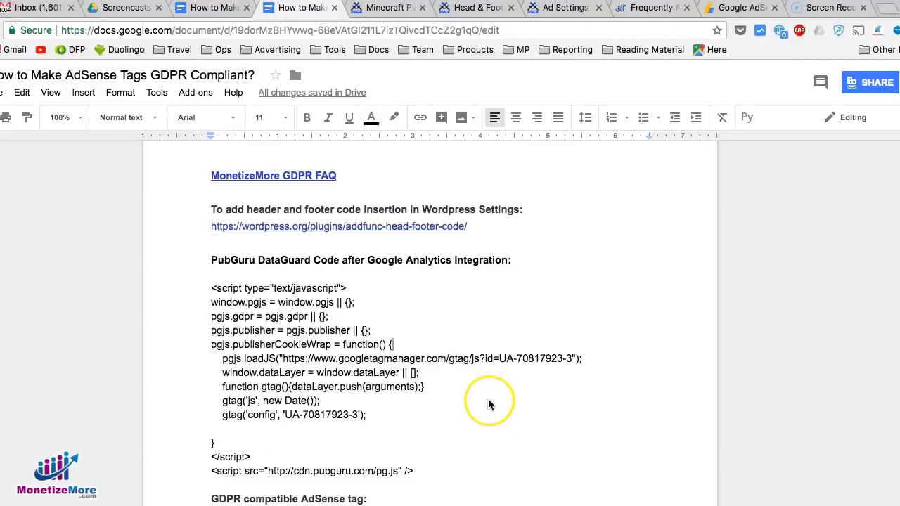
mouse_move(314, 439)
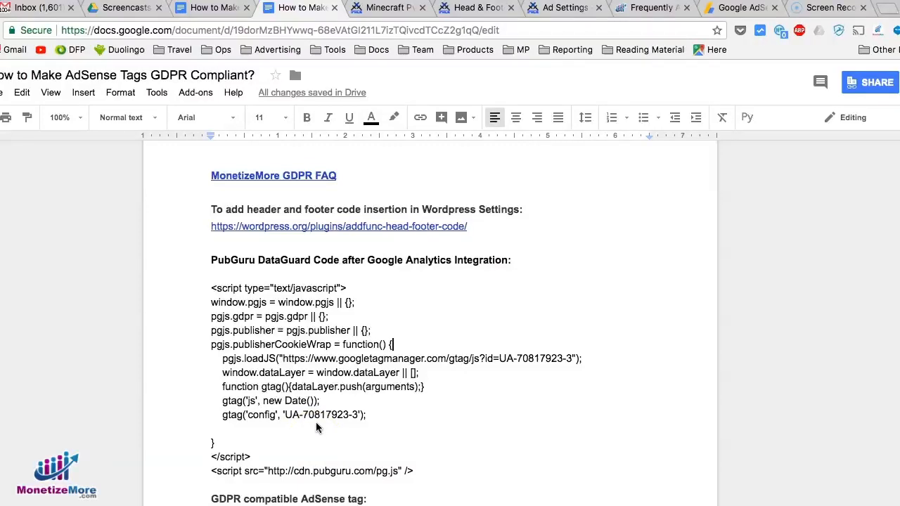
scroll("up", 3)
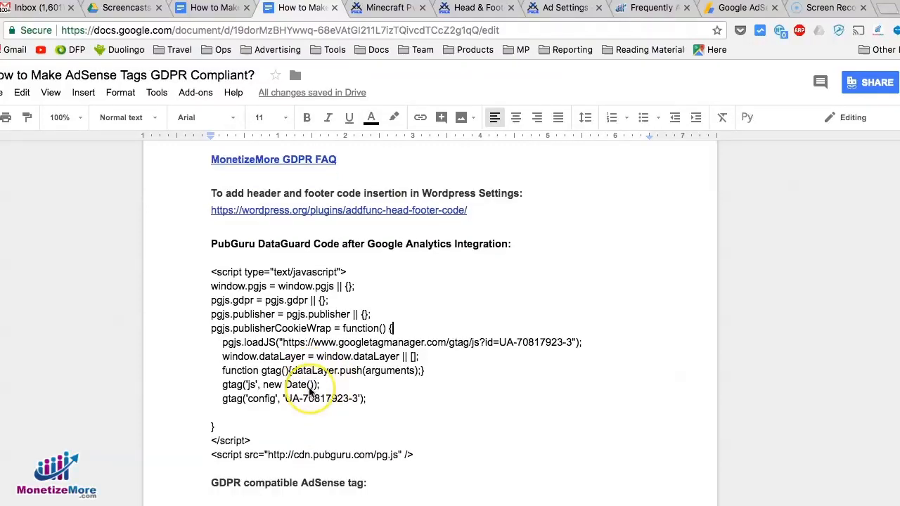
scroll("down", 3)
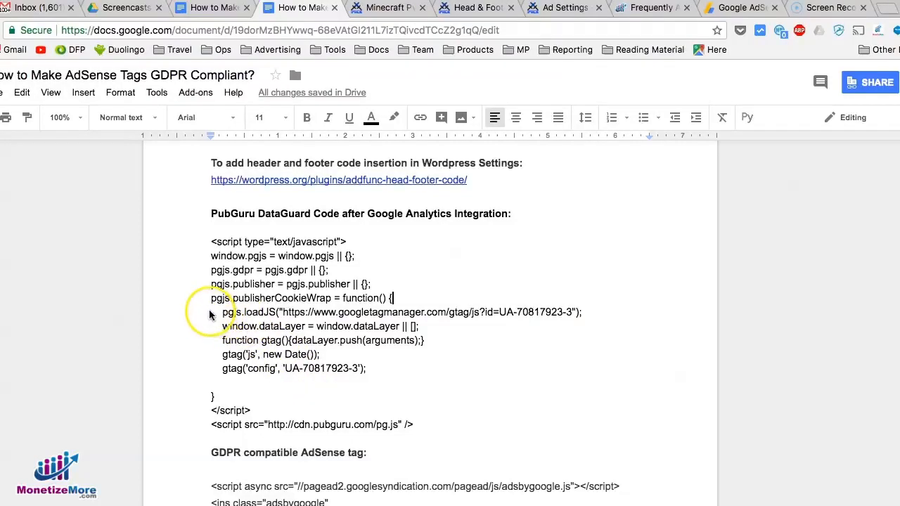
left_click_drag(222, 312, 419, 326)
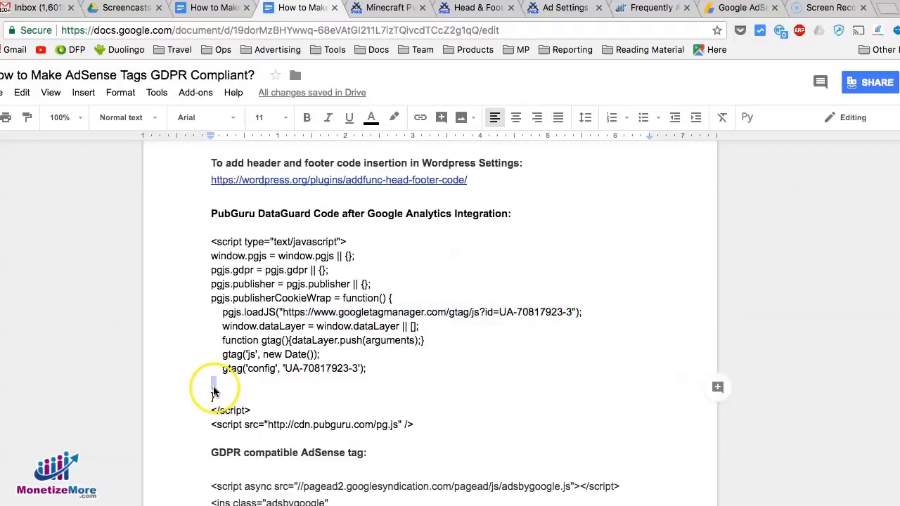
type("pgjs.loadJS(\"https://www.googletagmanager.com/gtag/js?id=UA-70817923-3\");")
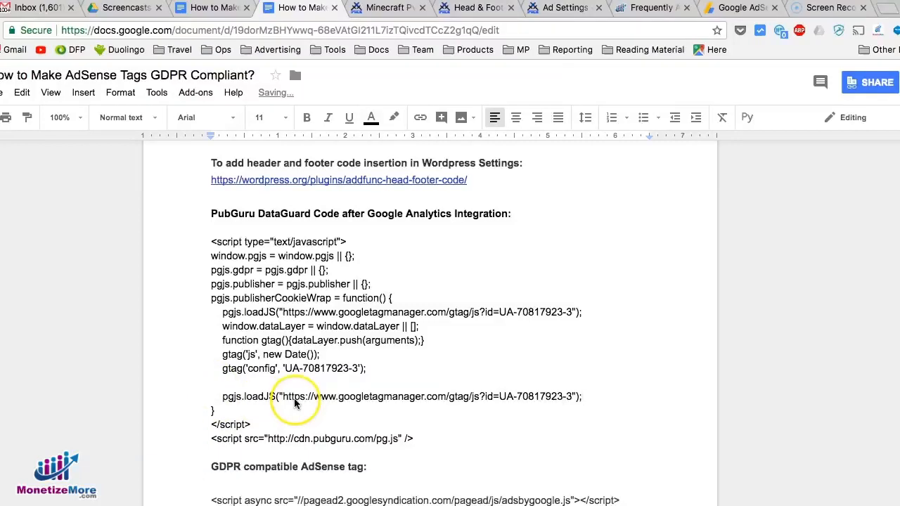
scroll("down", 3)
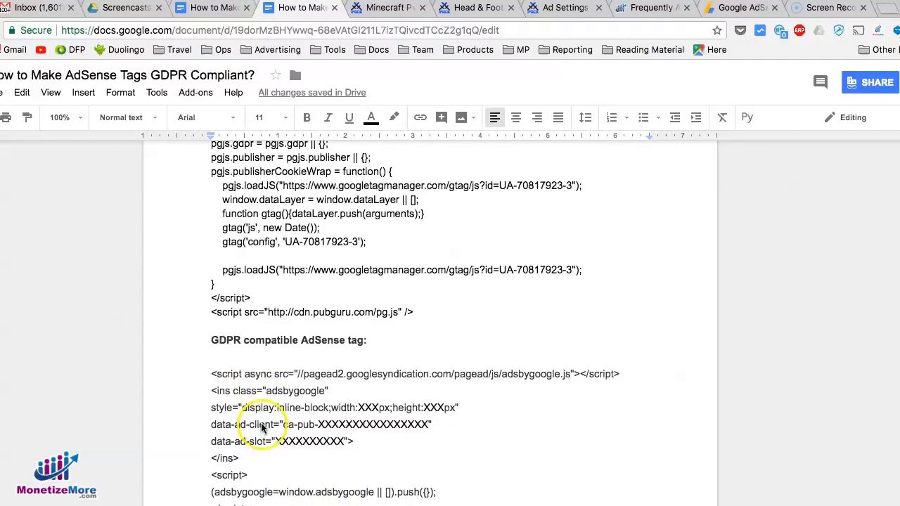
mouse_move(263, 364)
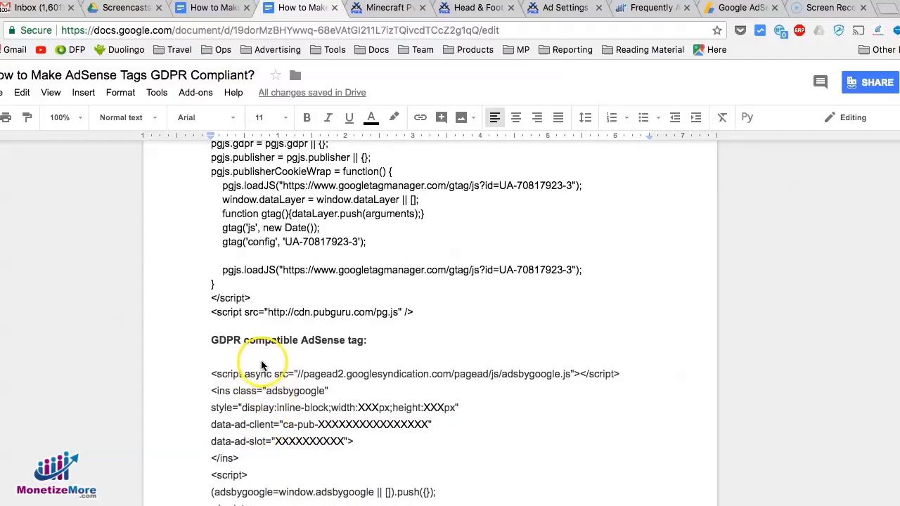
mouse_move(293, 371)
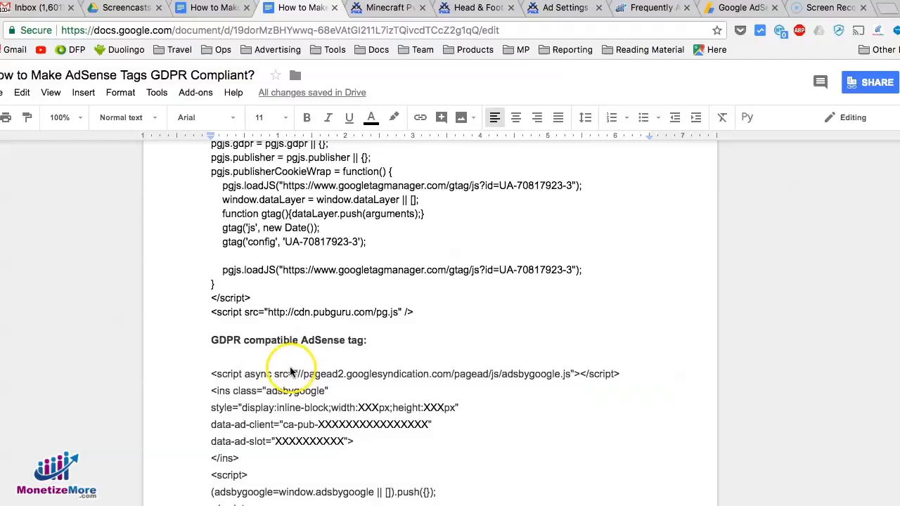
mouse_move(303, 378)
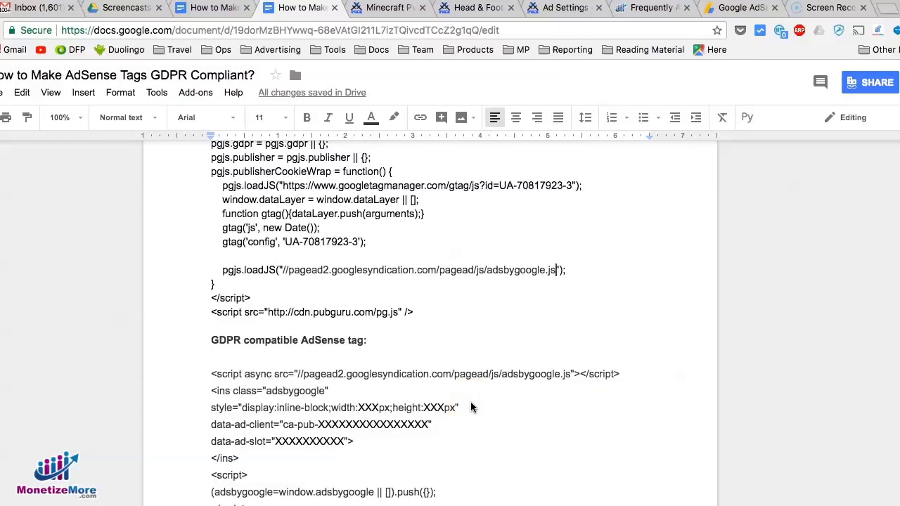
scroll("up", 3)
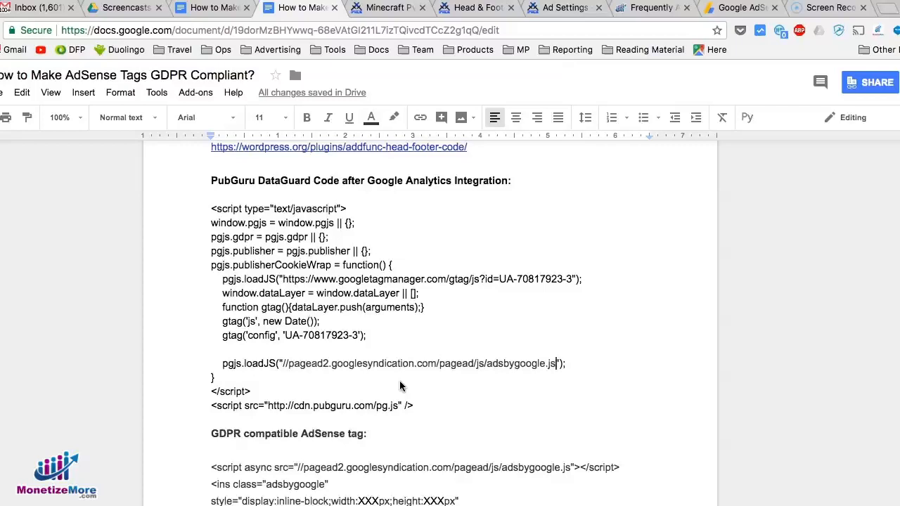
mouse_move(435, 422)
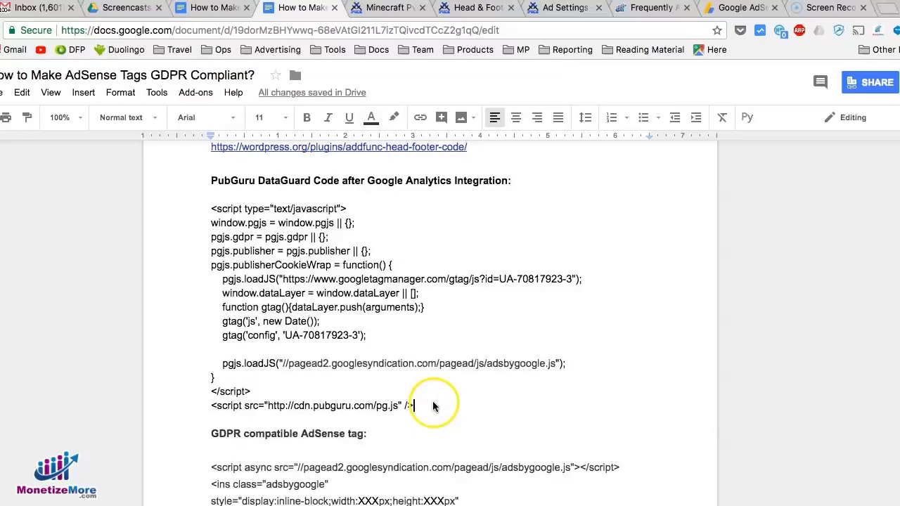
Select and copy the full DataGuard script block from <script type> to the loadJS line
left_click_drag(414, 405, 211, 208)
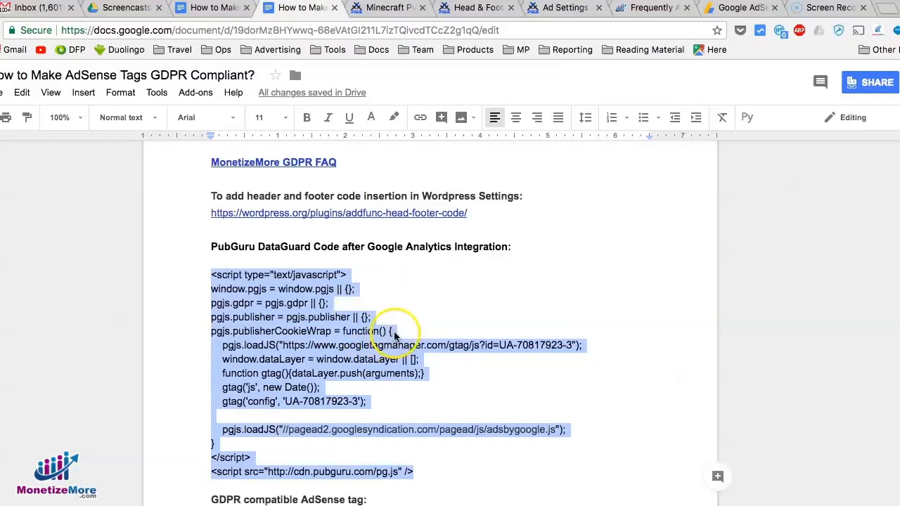
mouse_move(506, 250)
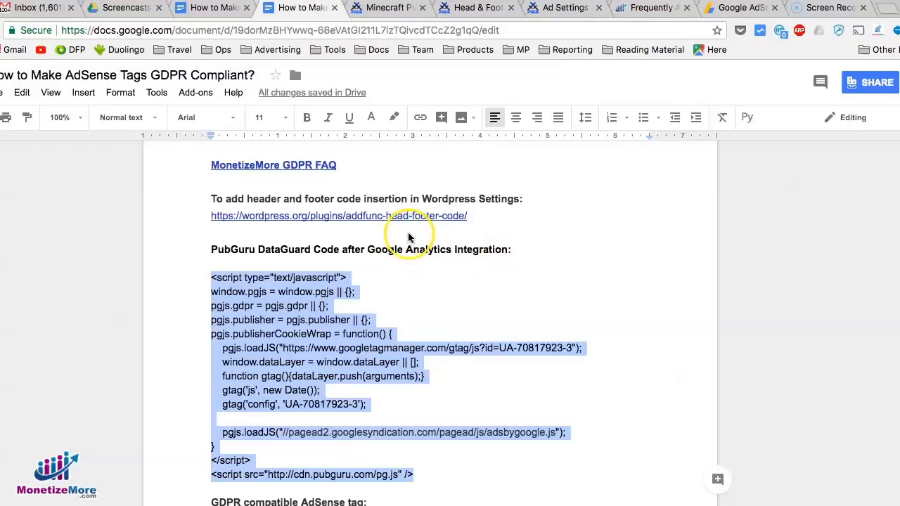
mouse_move(419, 231)
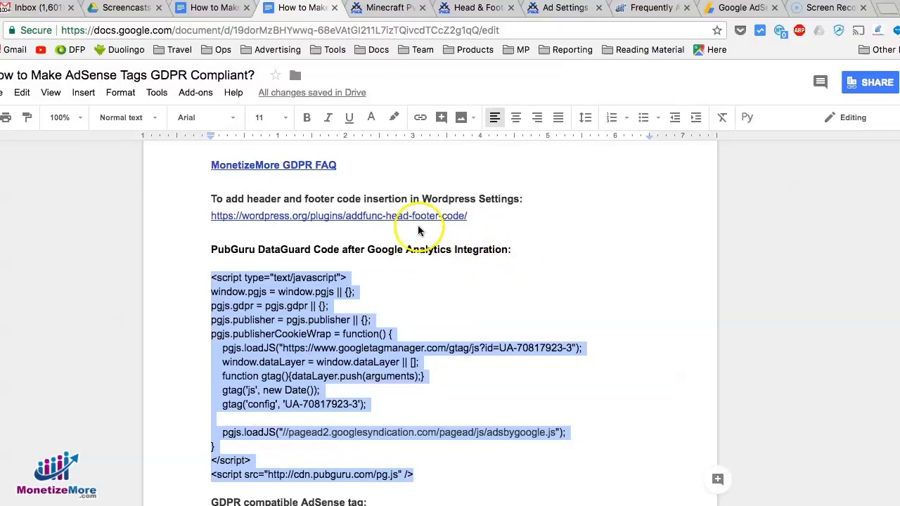
mouse_move(430, 304)
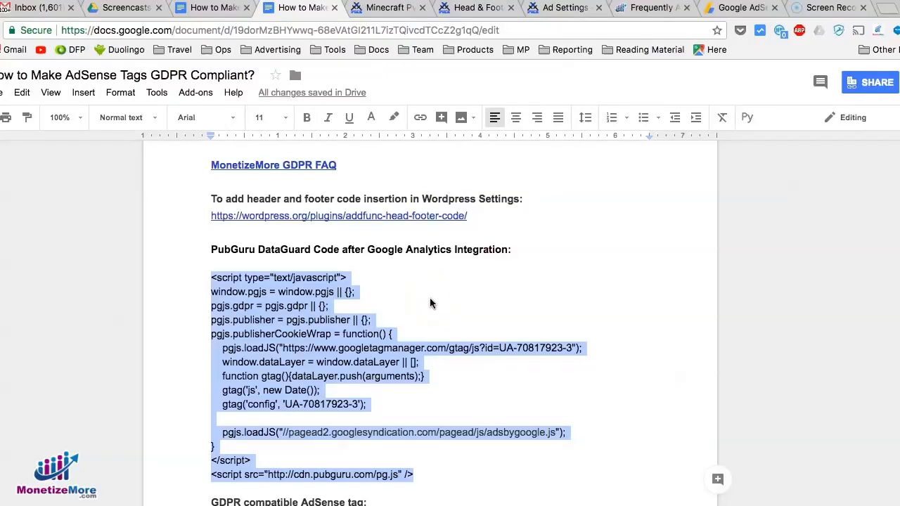
mouse_move(478, 143)
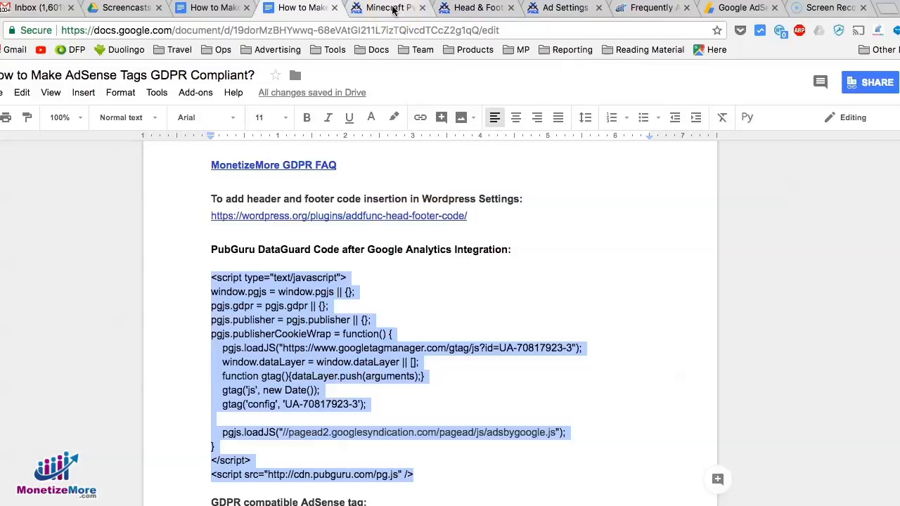
left_click(478, 8)
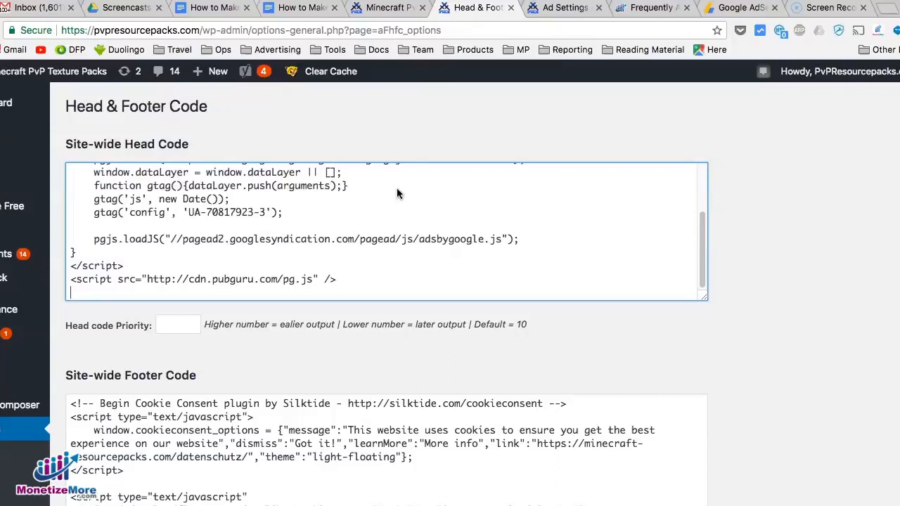
scroll("down", 3)
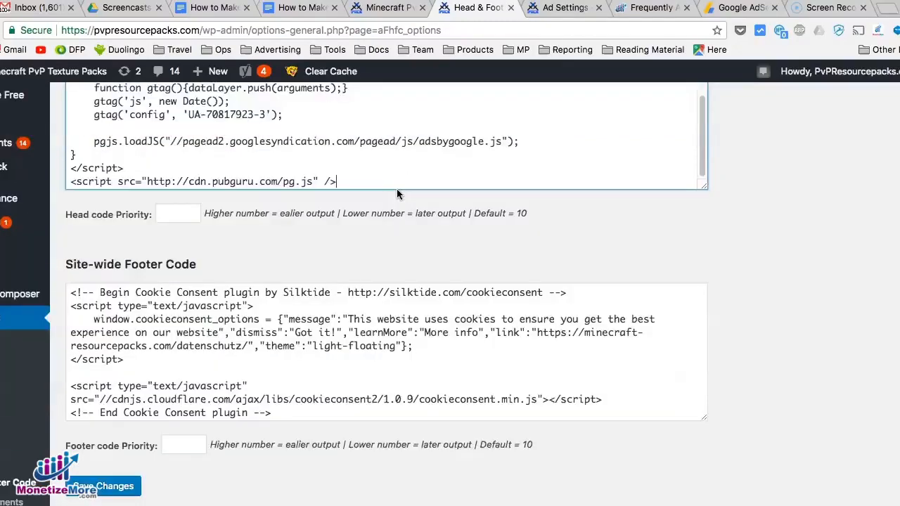
scroll("down", 3)
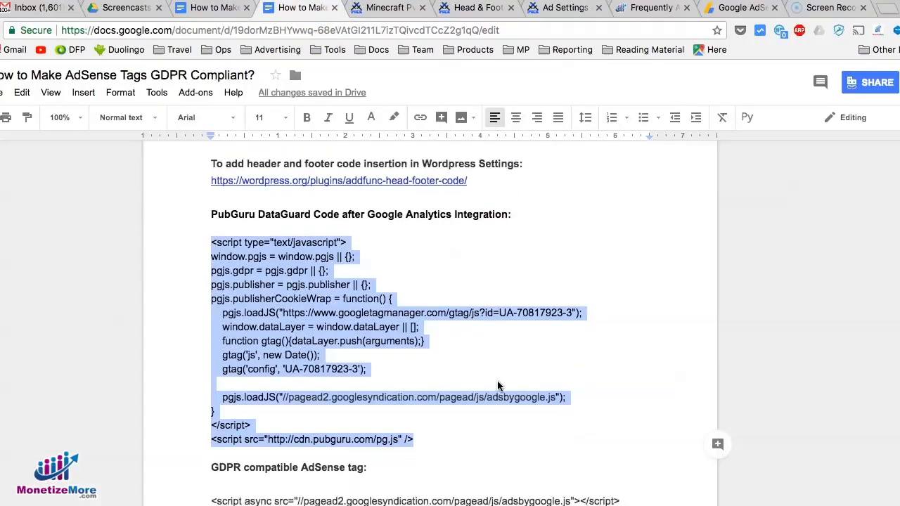
Review the GDPR compatible AdSense tag section, then switch to the AdSense ad code dialog
scroll("down", 3)
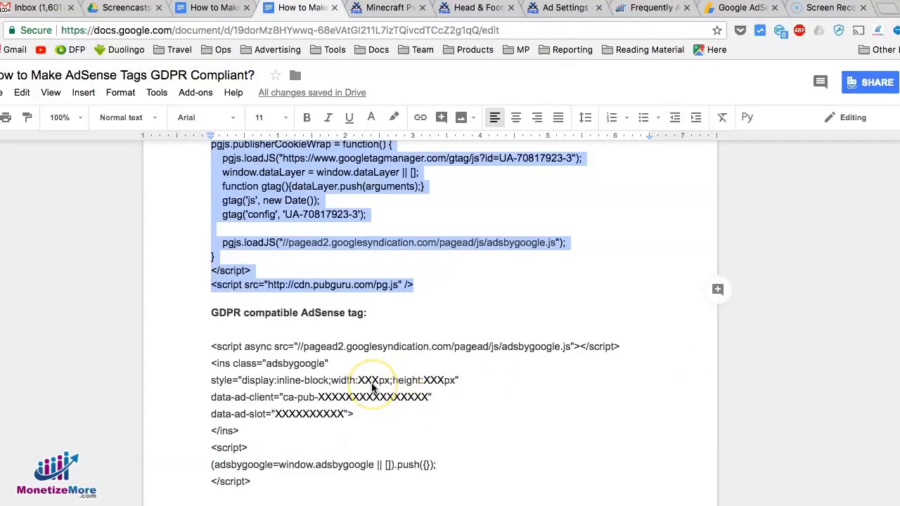
scroll("down", 3)
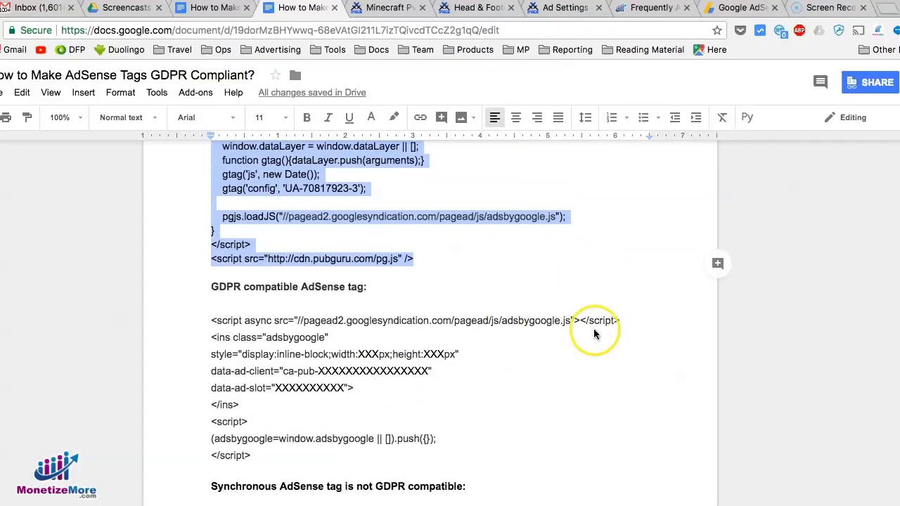
scroll("down", 3)
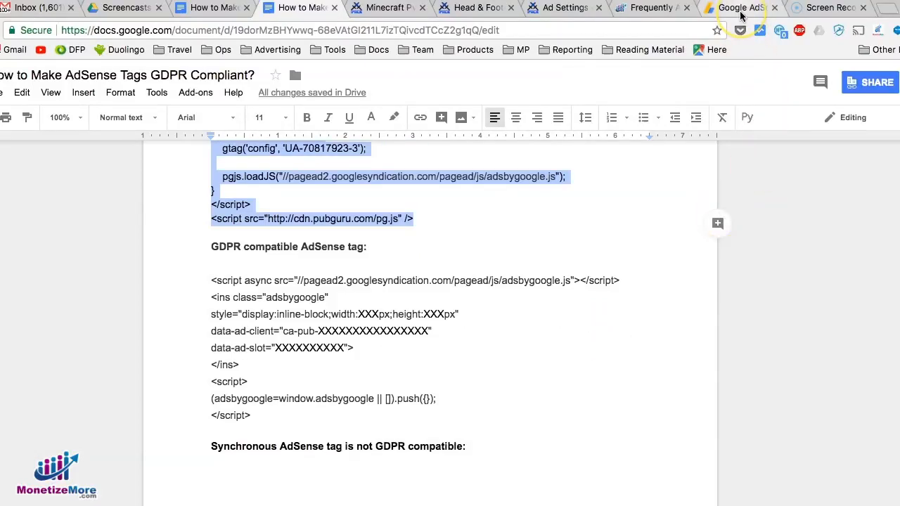
mouse_move(739, 9)
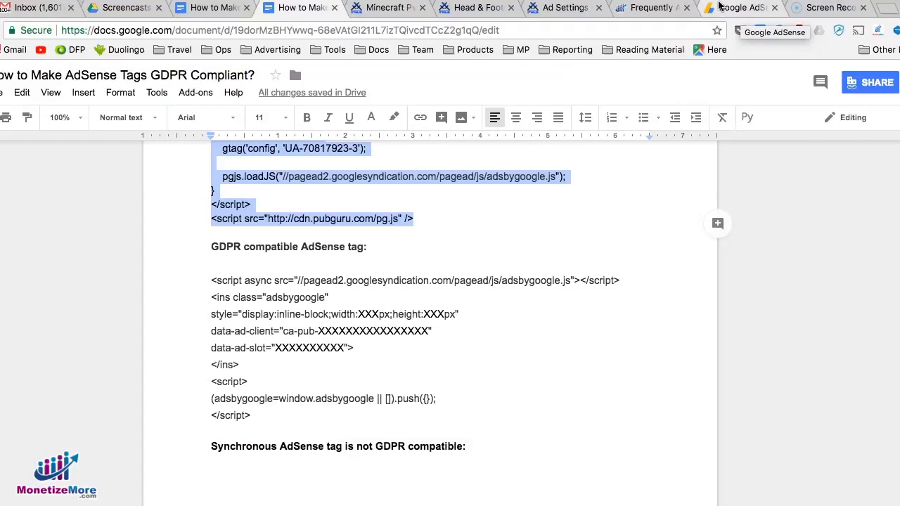
left_click(738, 8)
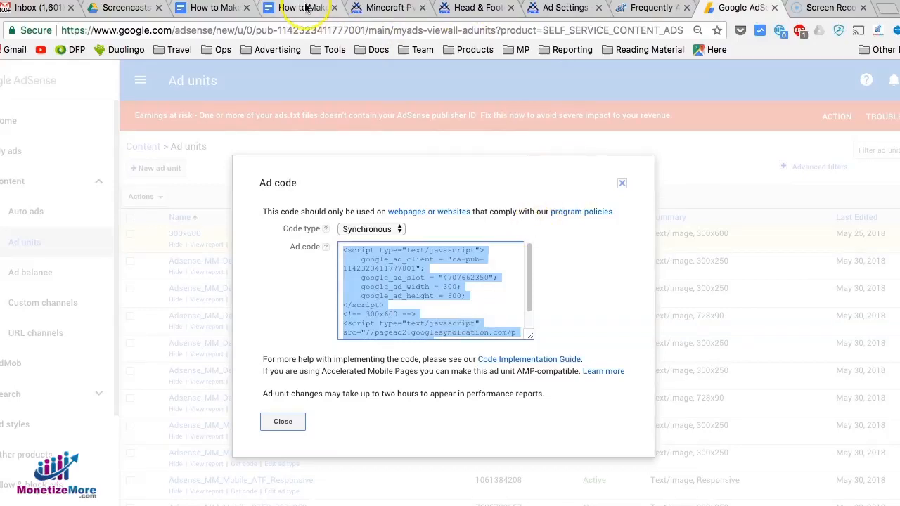
left_click(301, 8)
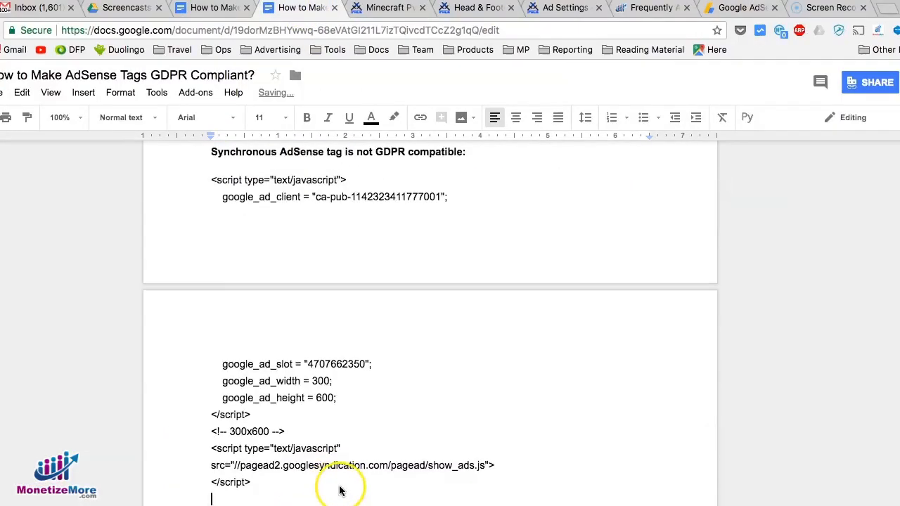
scroll("up", 3)
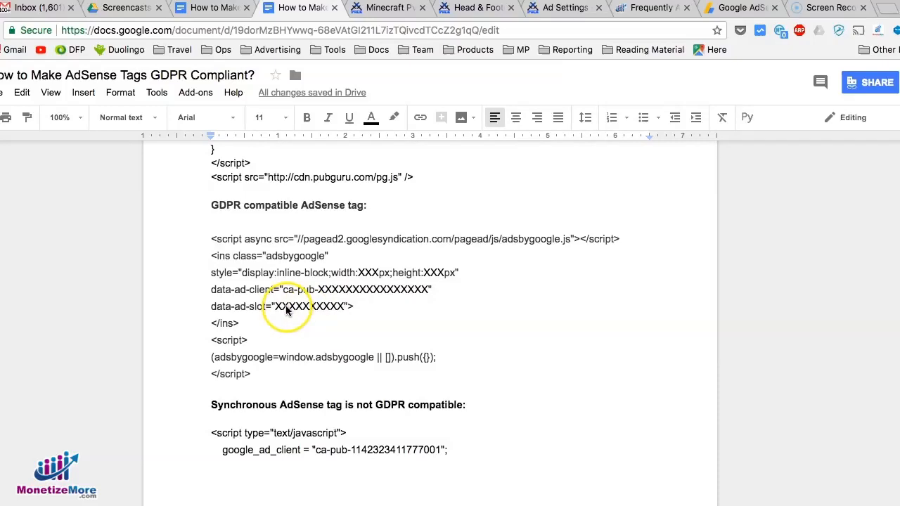
scroll("down", 3)
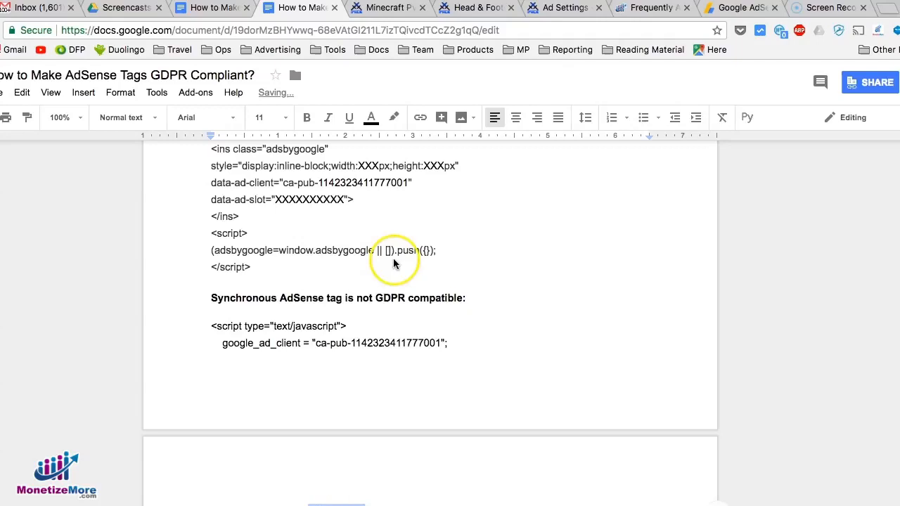
type("4707662350")
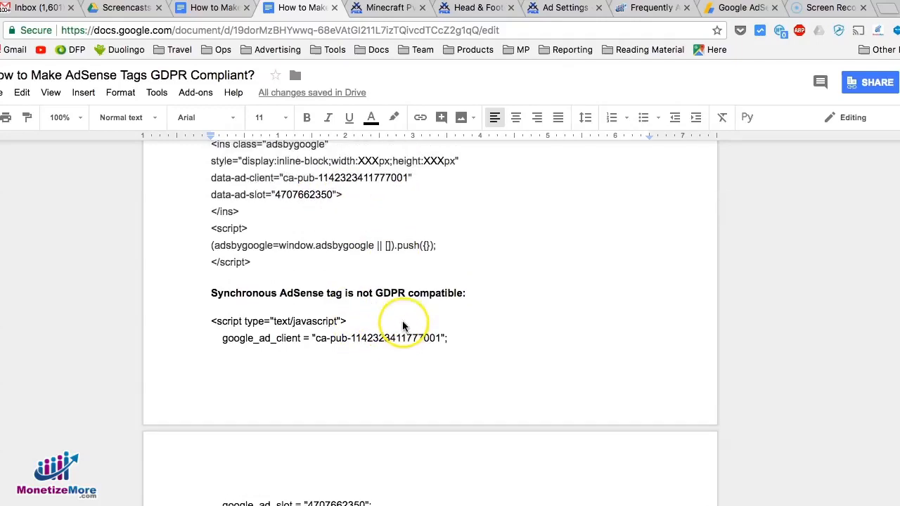
scroll("up", 3)
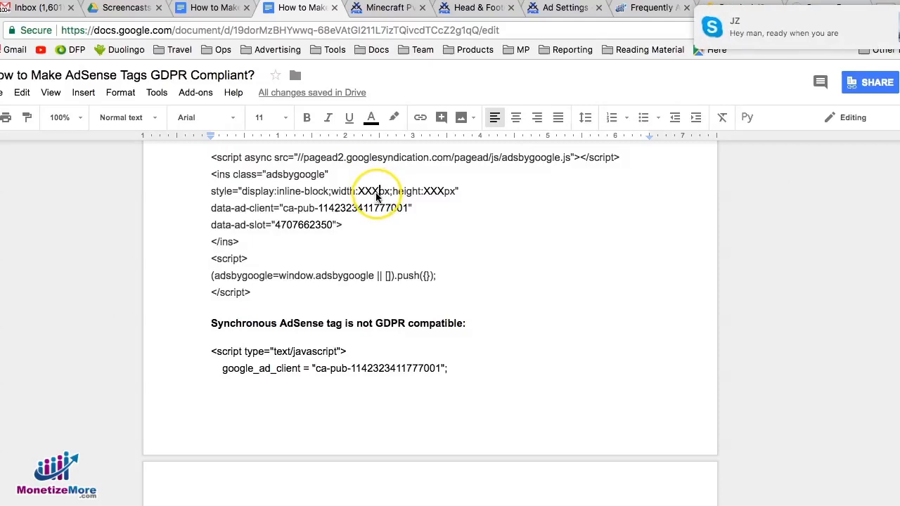
type("300")
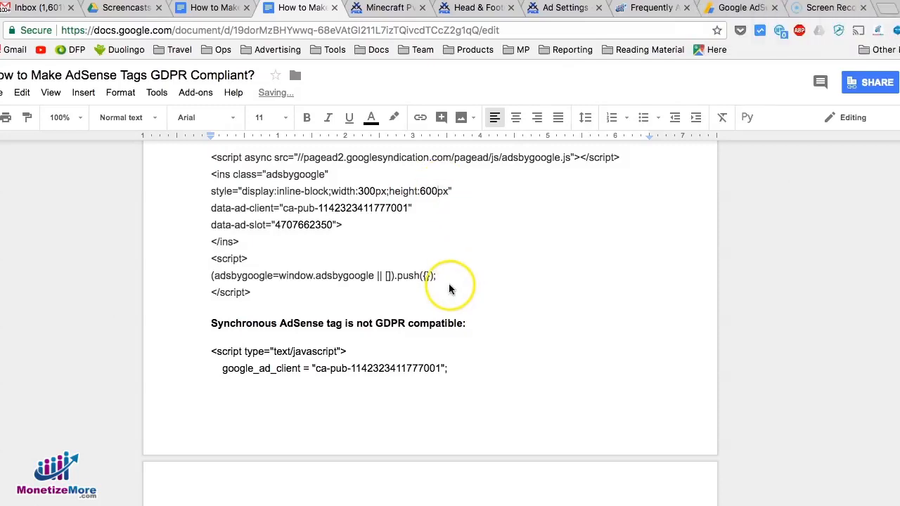
mouse_move(377, 290)
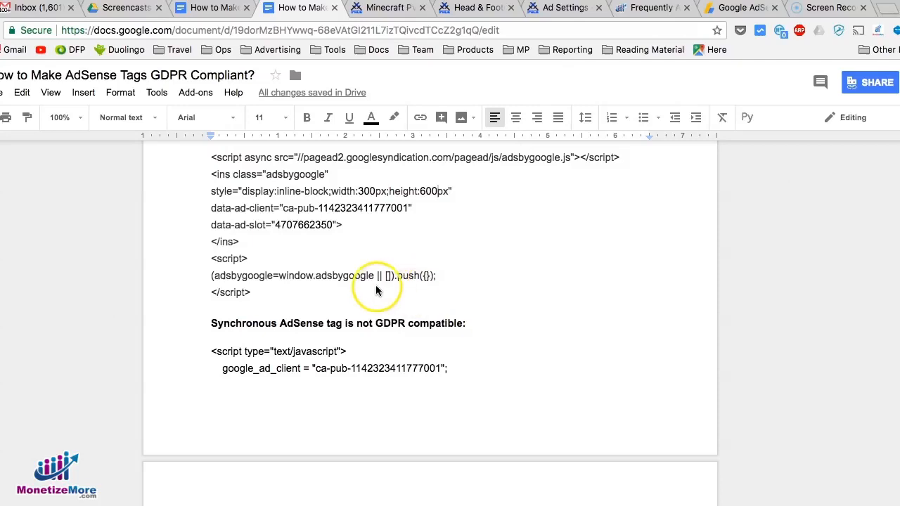
scroll("up", 3)
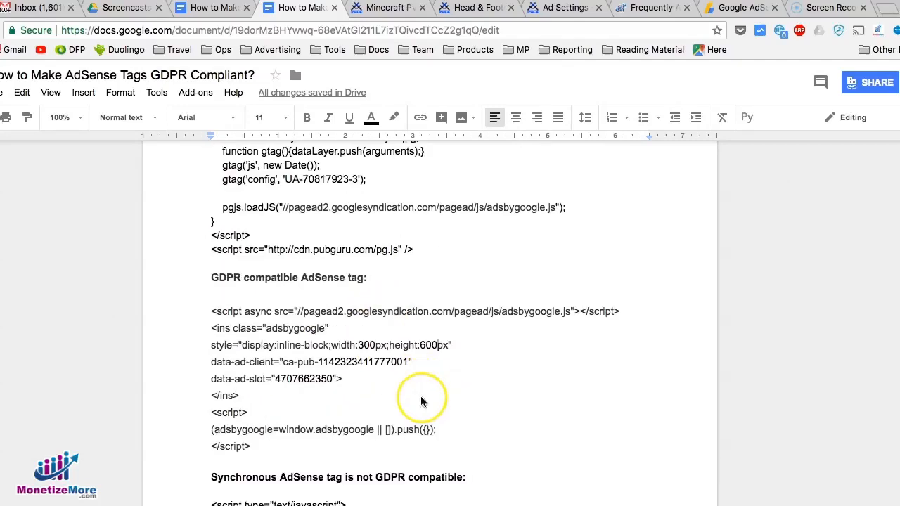
Delete the async adsbygoogle.js script line and copy the remaining ins block and push call
scroll("up", 3)
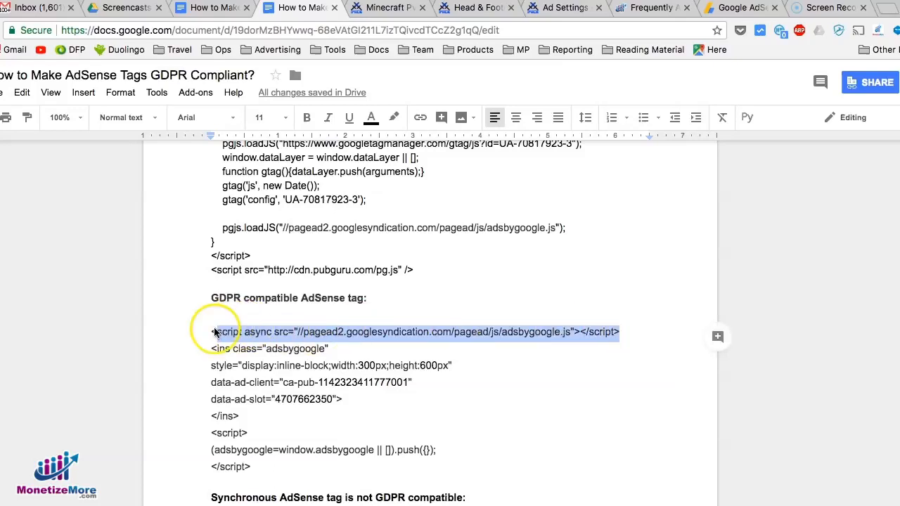
scroll("up", 3)
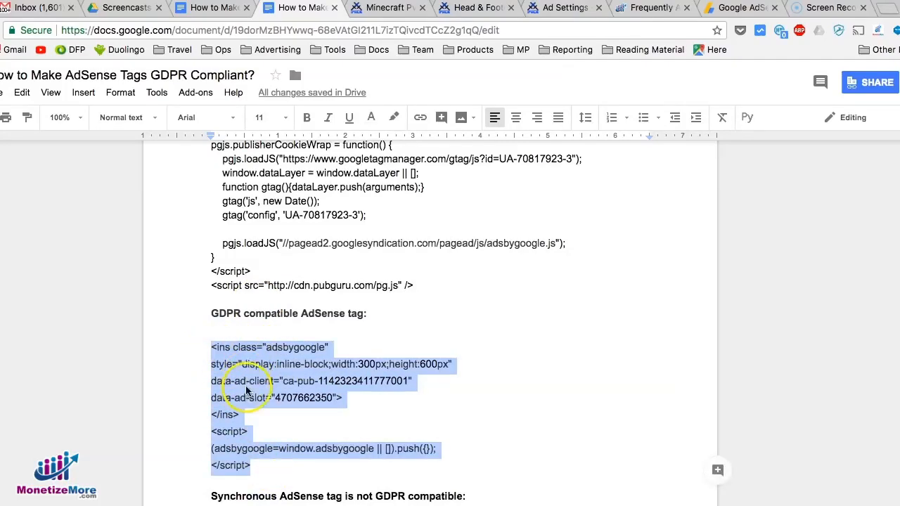
mouse_move(514, 428)
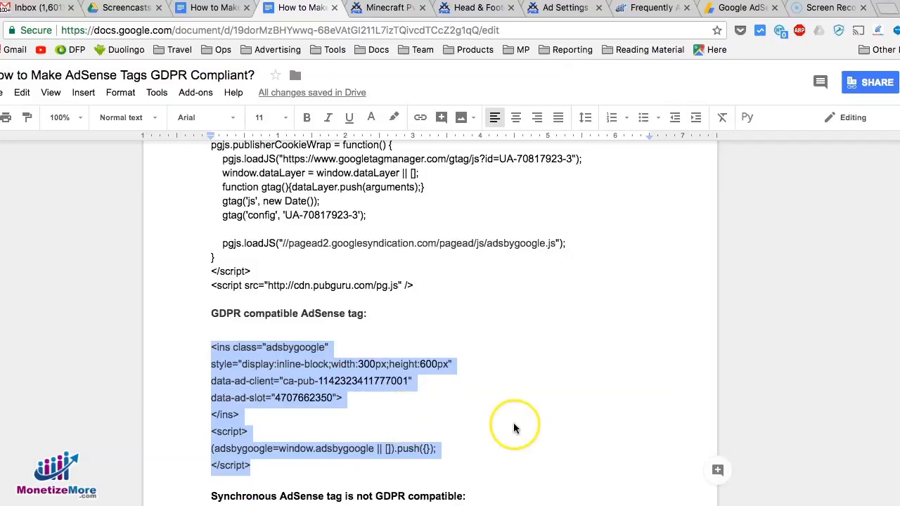
mouse_move(527, 29)
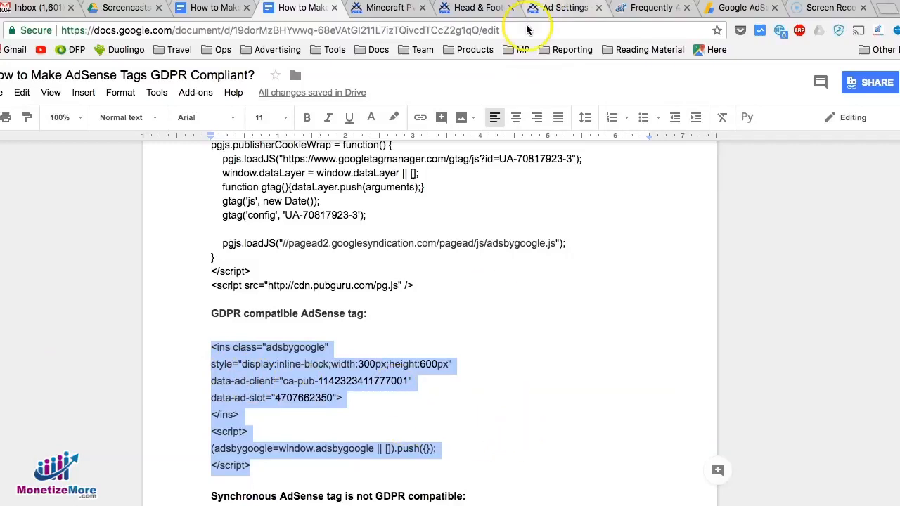
Paste the tag into WP QUADS Ad 1 as Plain Text / HTML / JS, then return to the notes
left_click(563, 8)
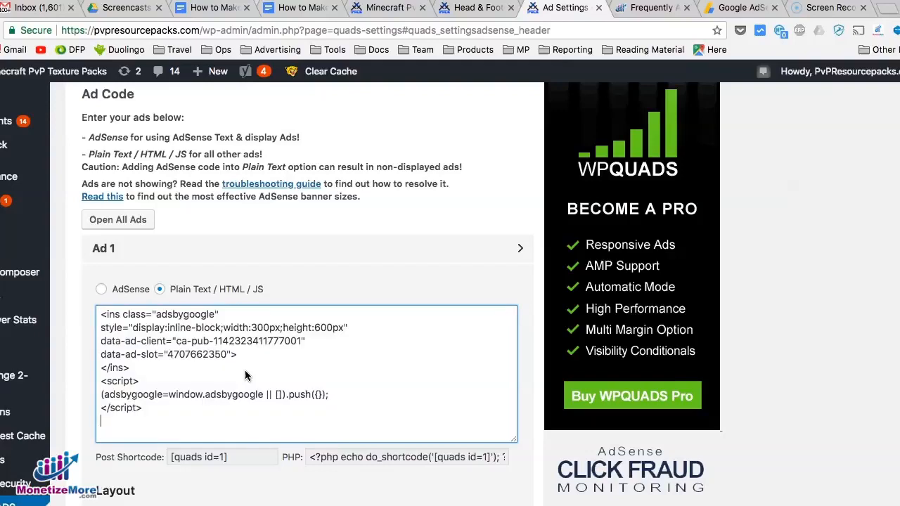
scroll("down", 3)
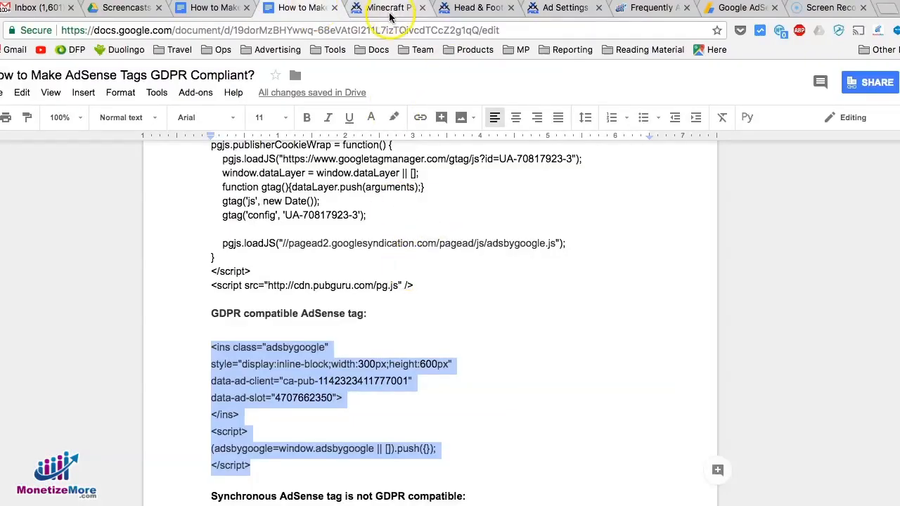
scroll("down", 3)
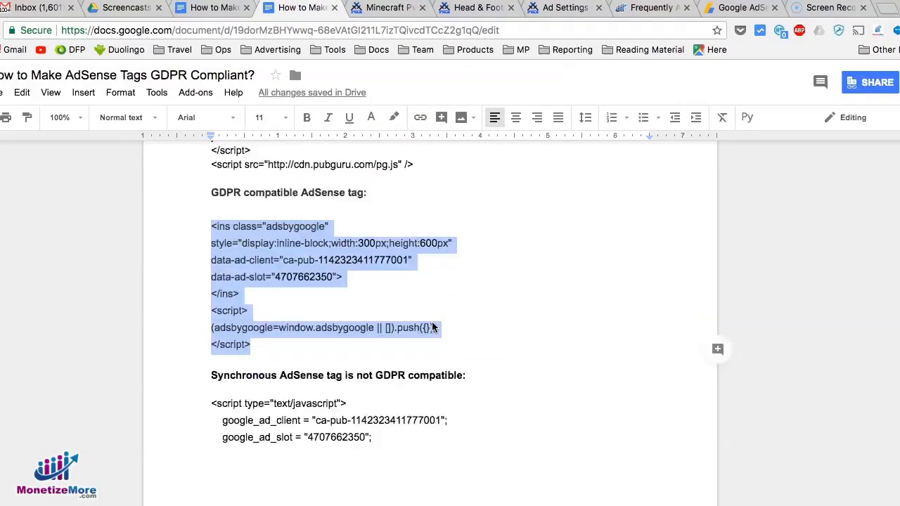
Find the testing notes and copy the ?pg_gdpr=popup parameter
left_click(386, 8)
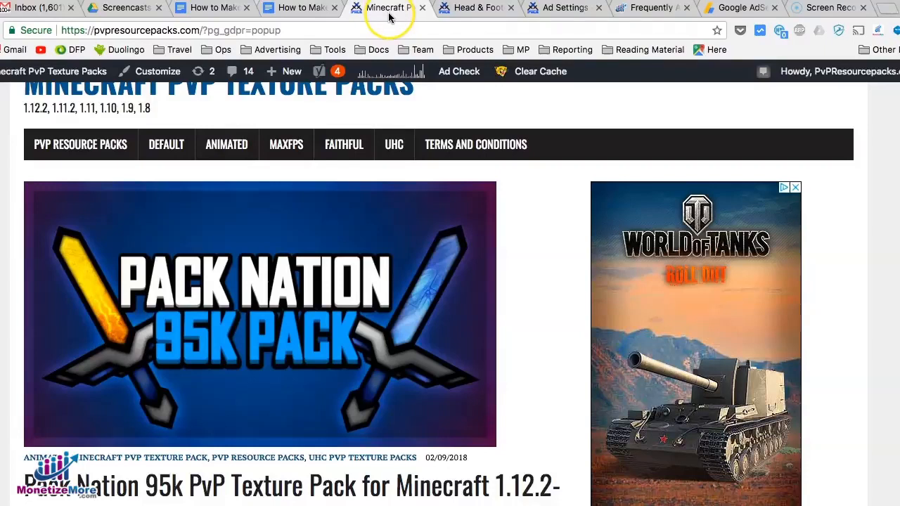
mouse_move(302, 8)
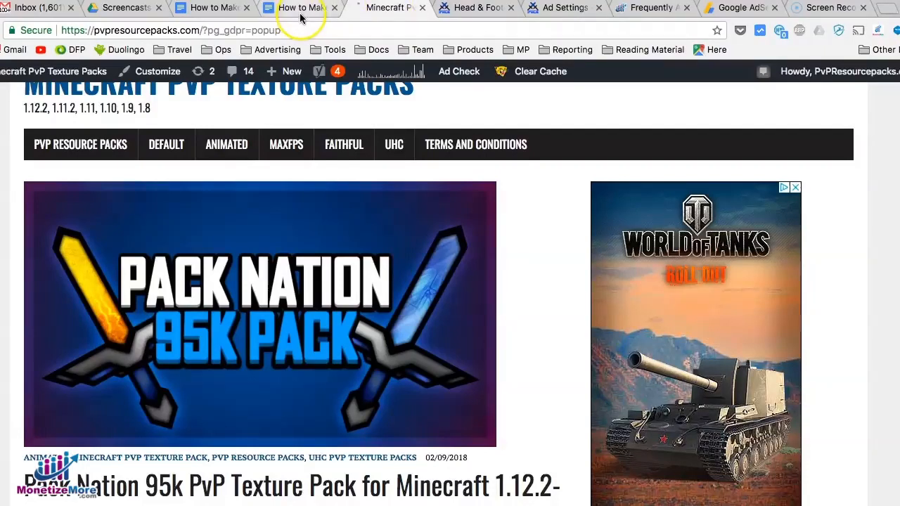
left_click(301, 8)
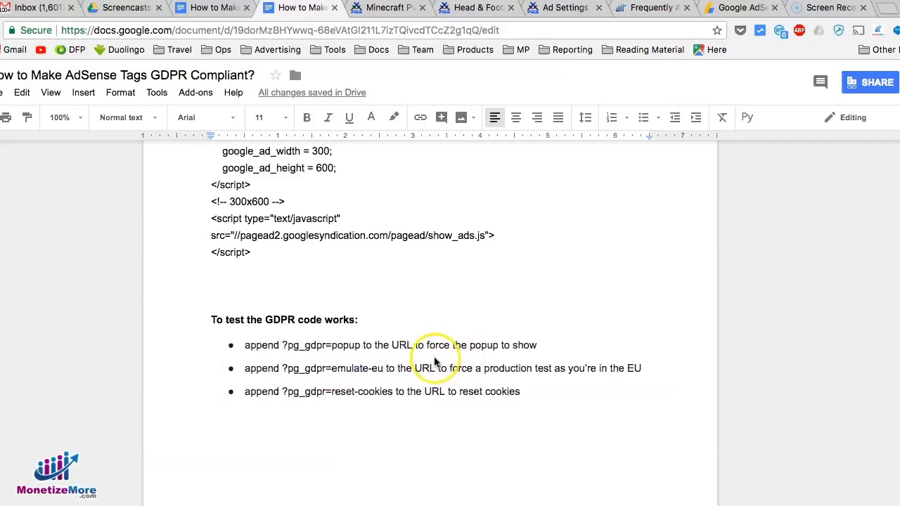
mouse_move(380, 413)
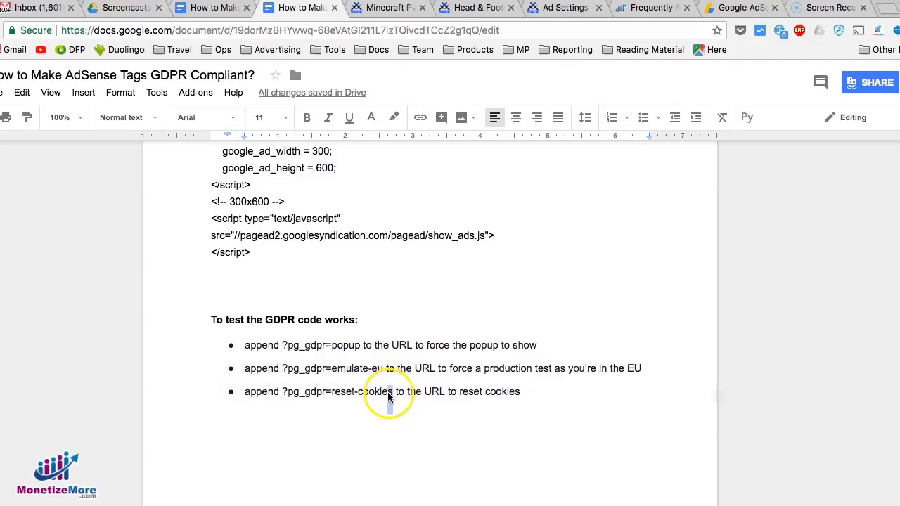
double_click(359, 391)
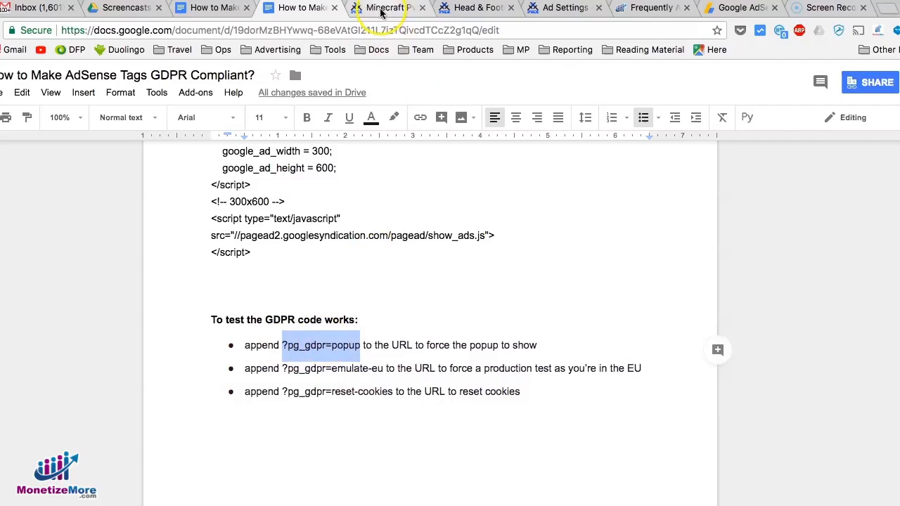
Reload the texture packs site with ?pg_gdpr=popup appended so the consent popup appears
left_click(385, 9)
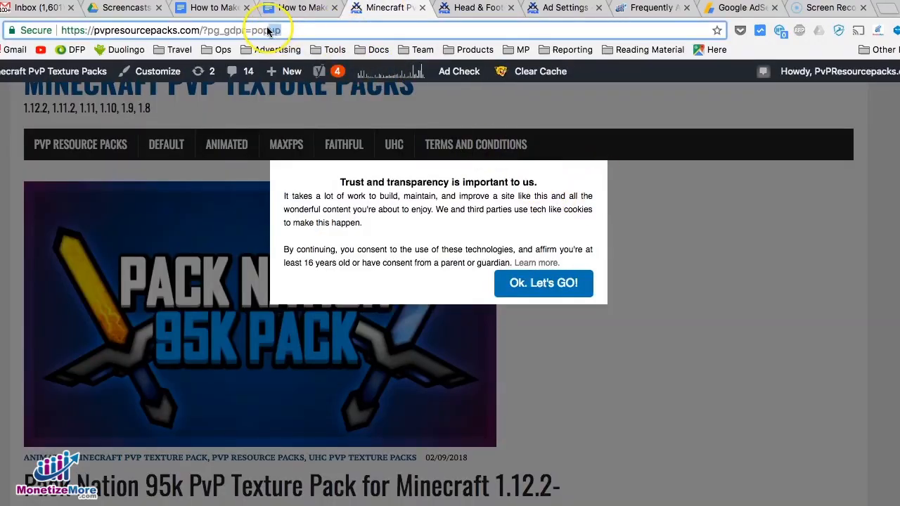
left_click(211, 31)
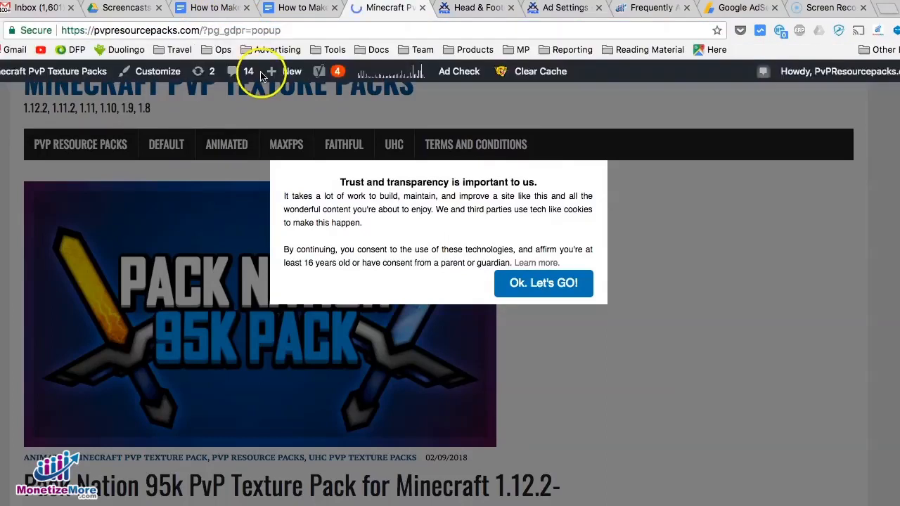
mouse_move(501, 228)
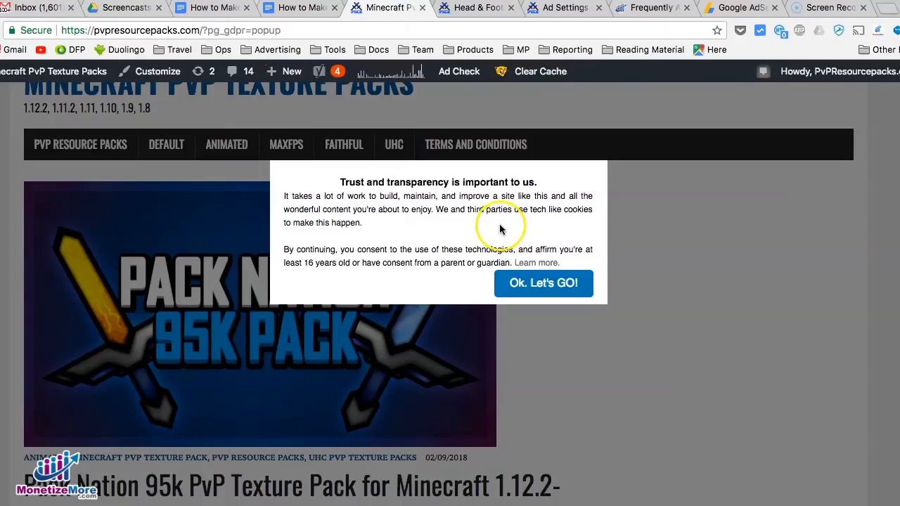
mouse_move(694, 461)
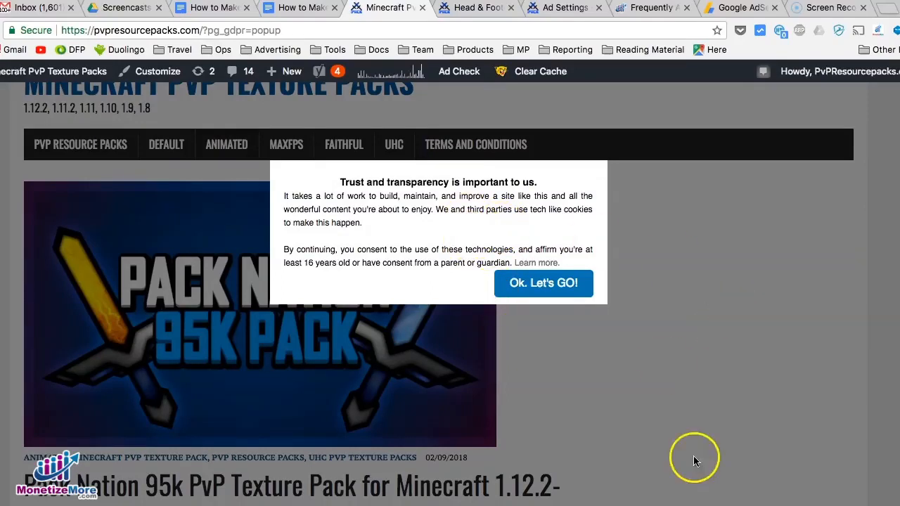
scroll("down", 3)
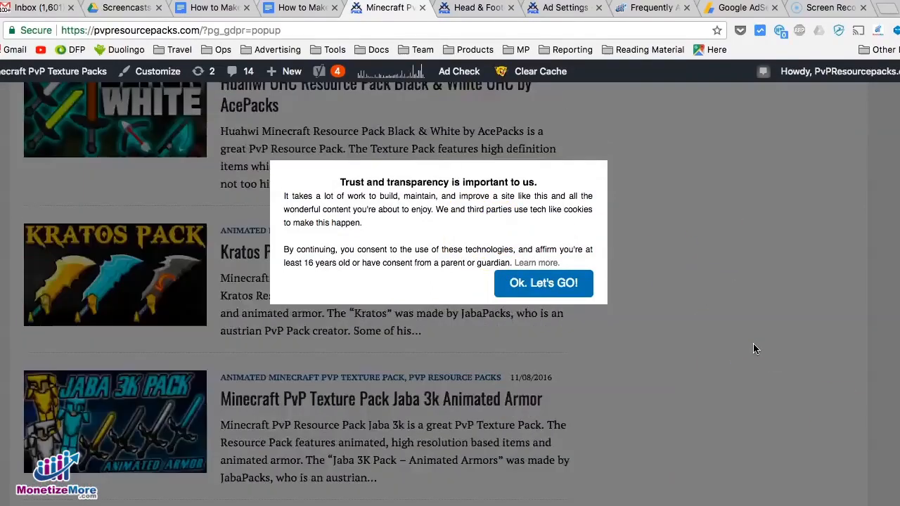
scroll("up", 3)
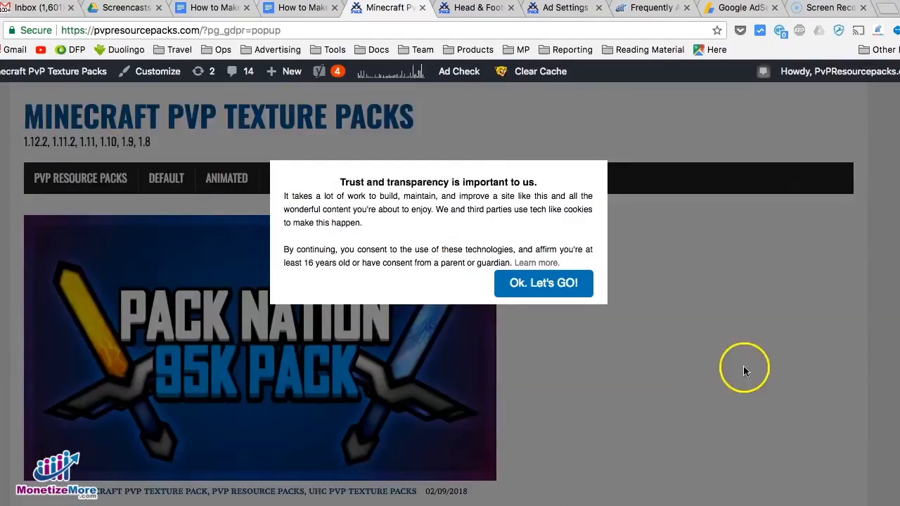
mouse_move(543, 282)
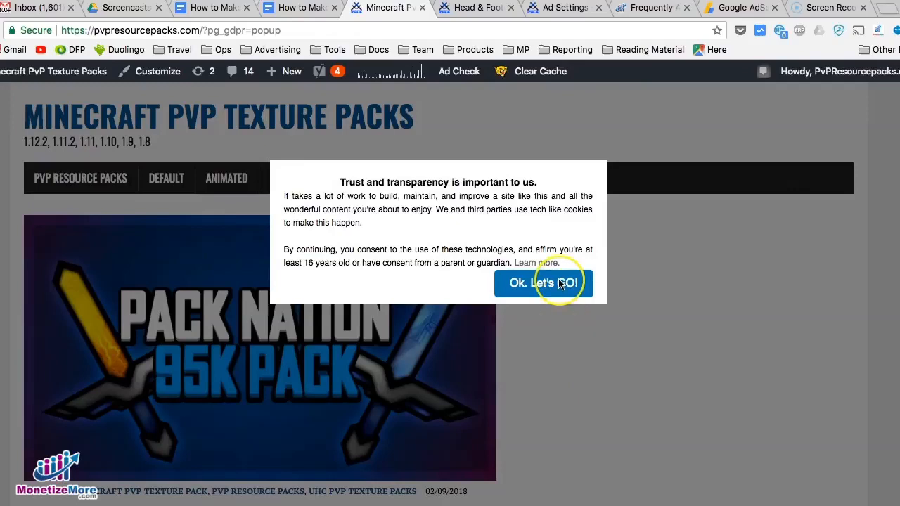
Accept the consent popup with 'Ok, Let's GO!' and confirm the AdSense ad renders in the sidebar
left_click(543, 282)
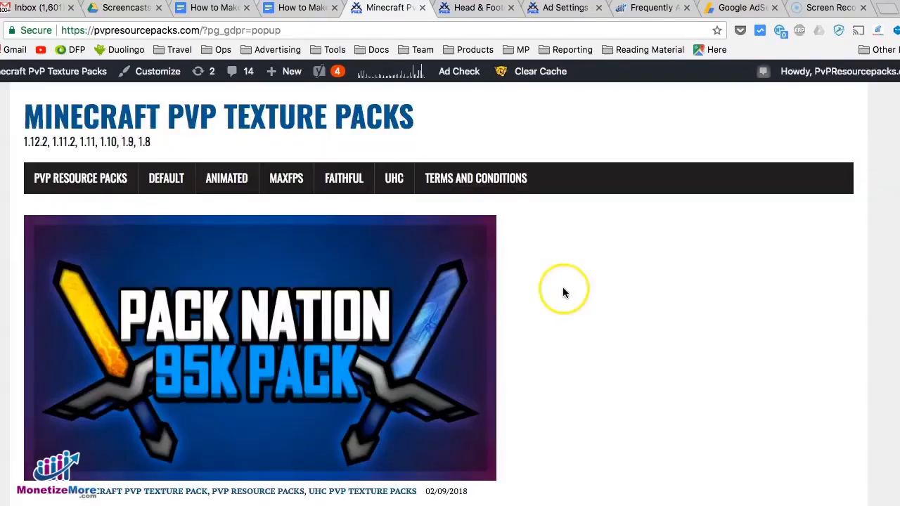
scroll("down", 3)
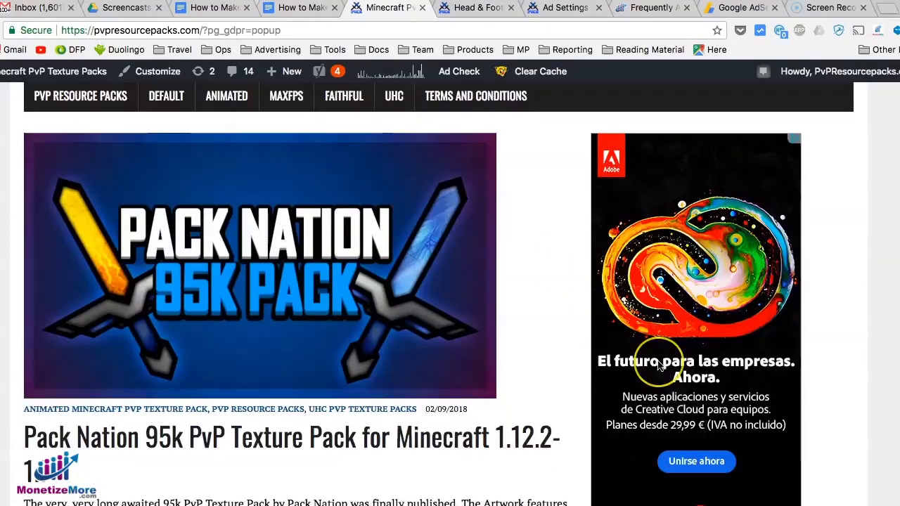
scroll("down", 3)
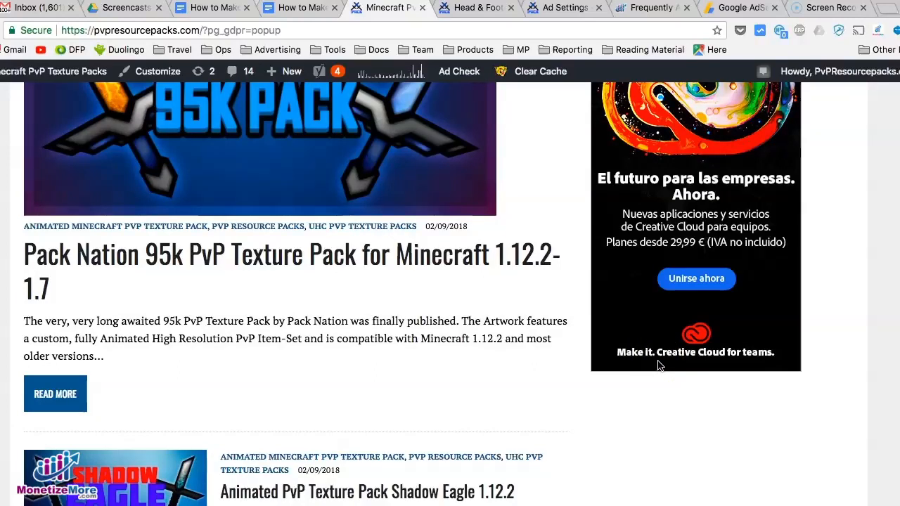
scroll("up", 3)
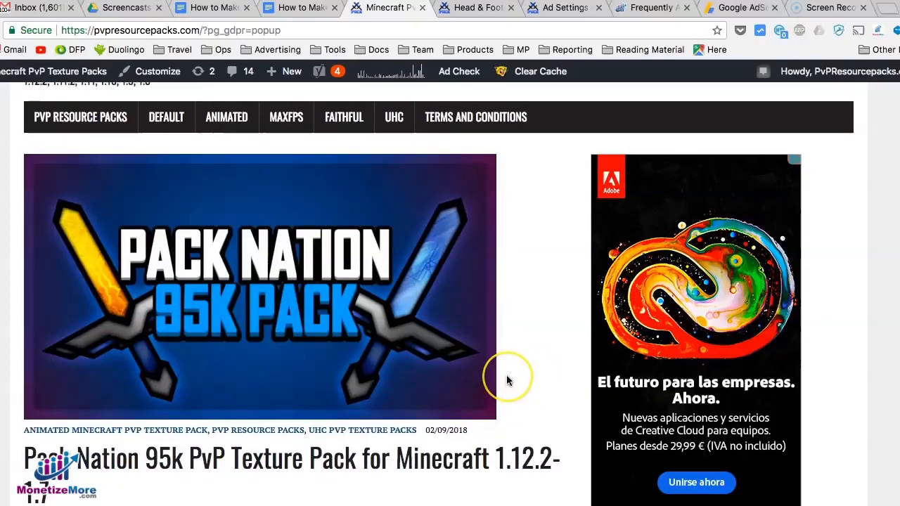
scroll("up", 3)
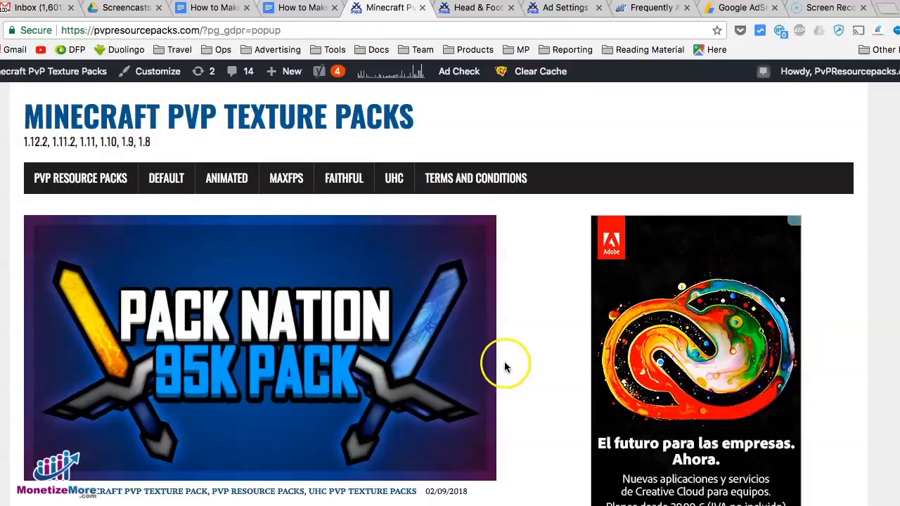
mouse_move(506, 364)
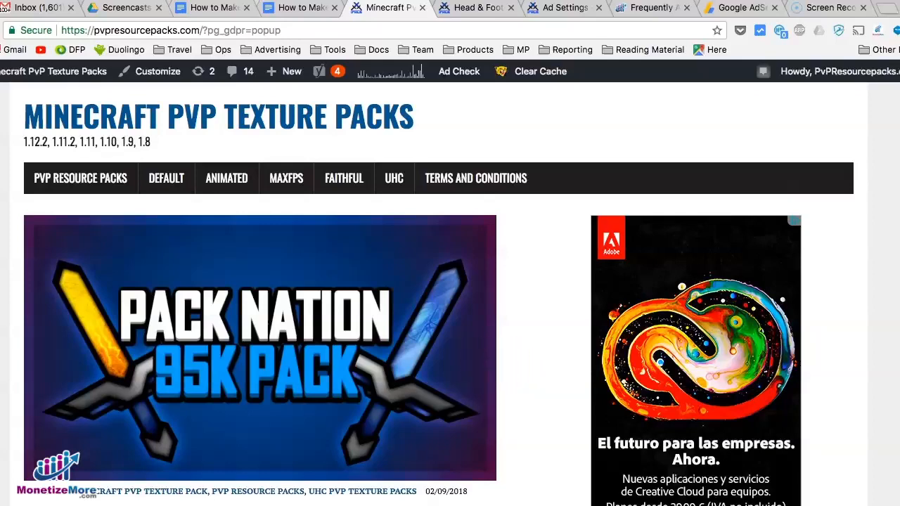